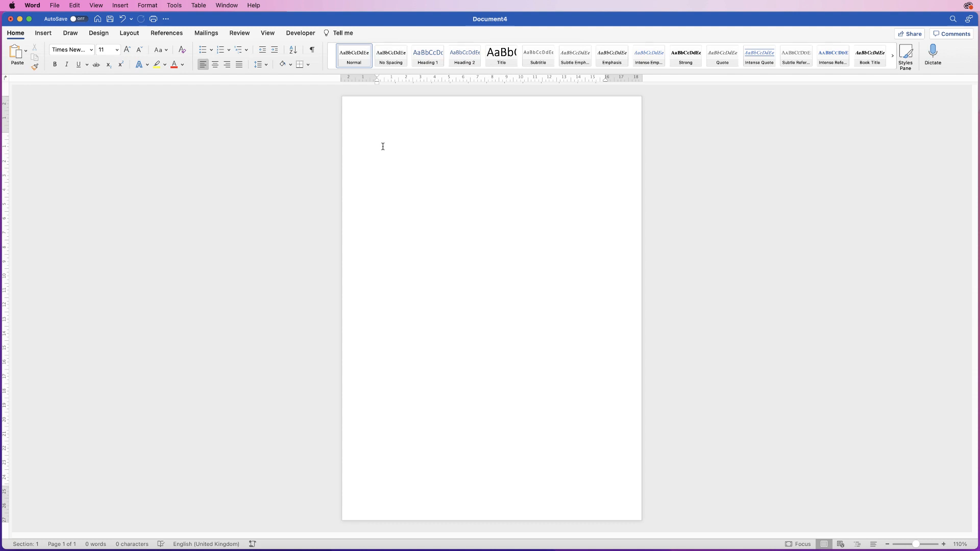
Place the insertion point on the blank page ready for sample text.
click(382, 147)
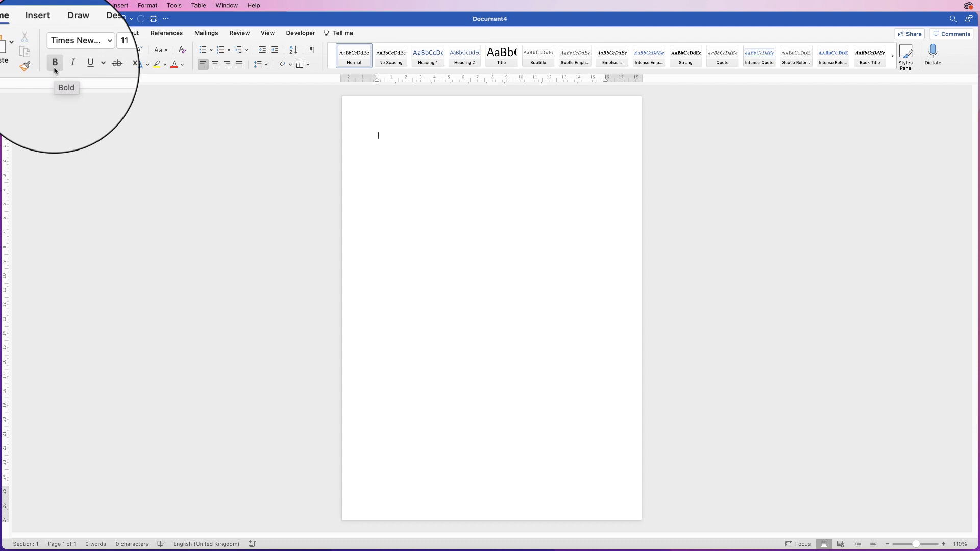
mouse_move(87, 65)
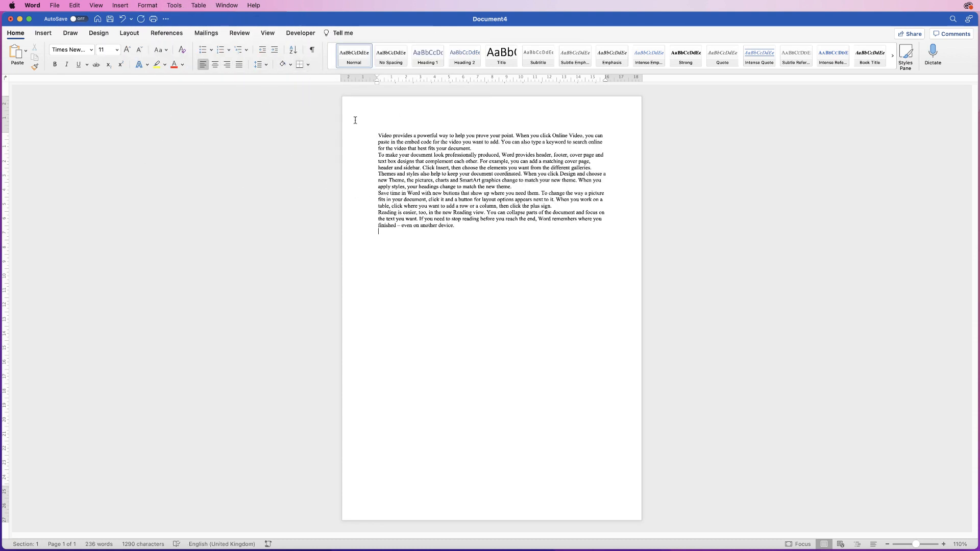
Select all the sample text and format it as Calibri at 12 pt.
click(454, 226)
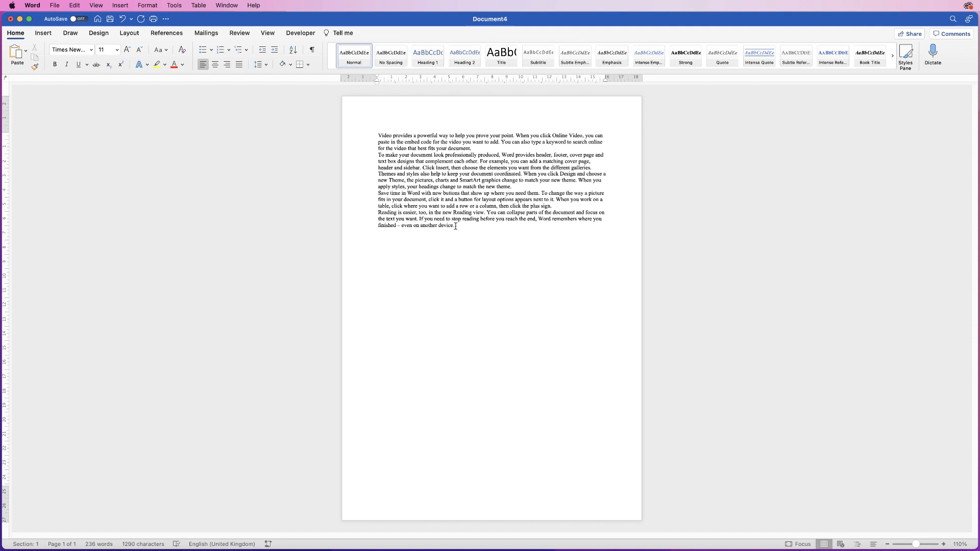
key(cmd+a)
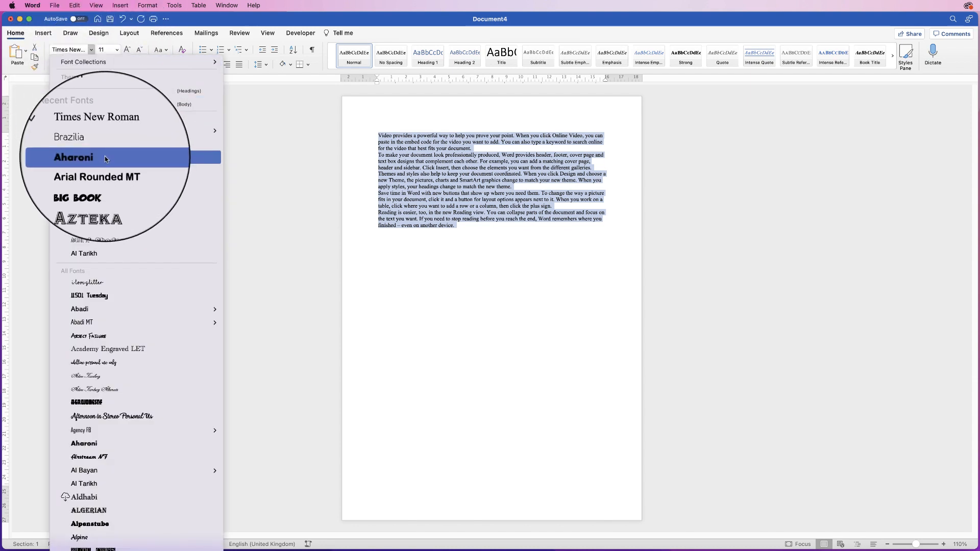
click(73, 157)
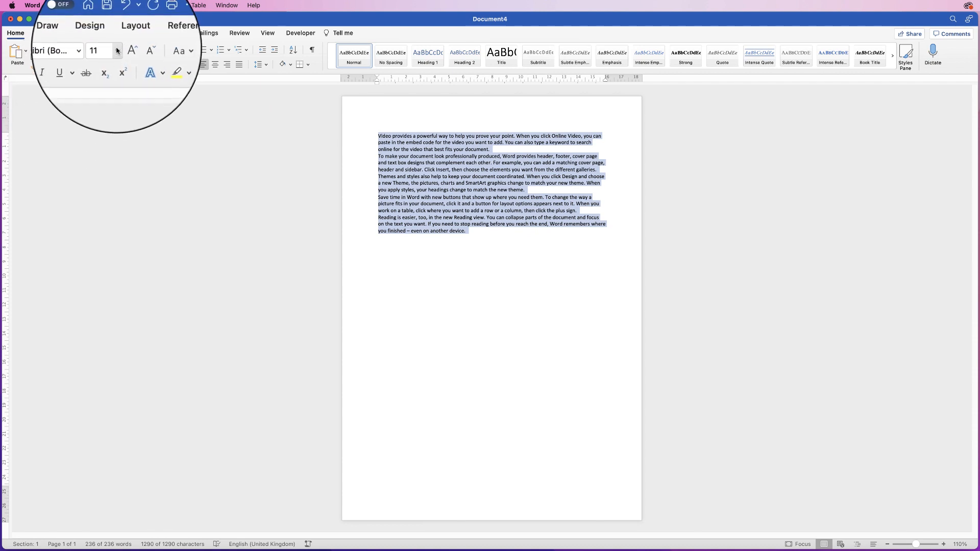
click(117, 50)
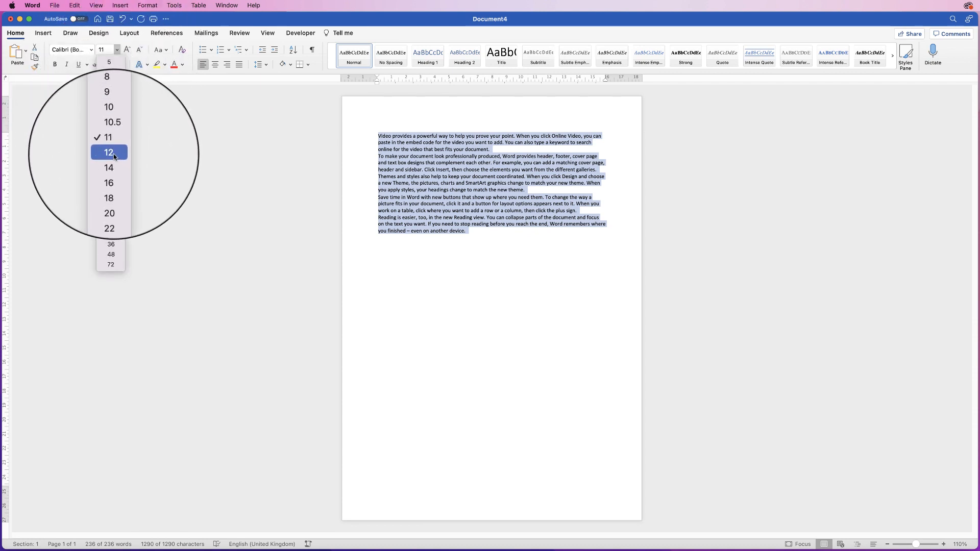
click(108, 152)
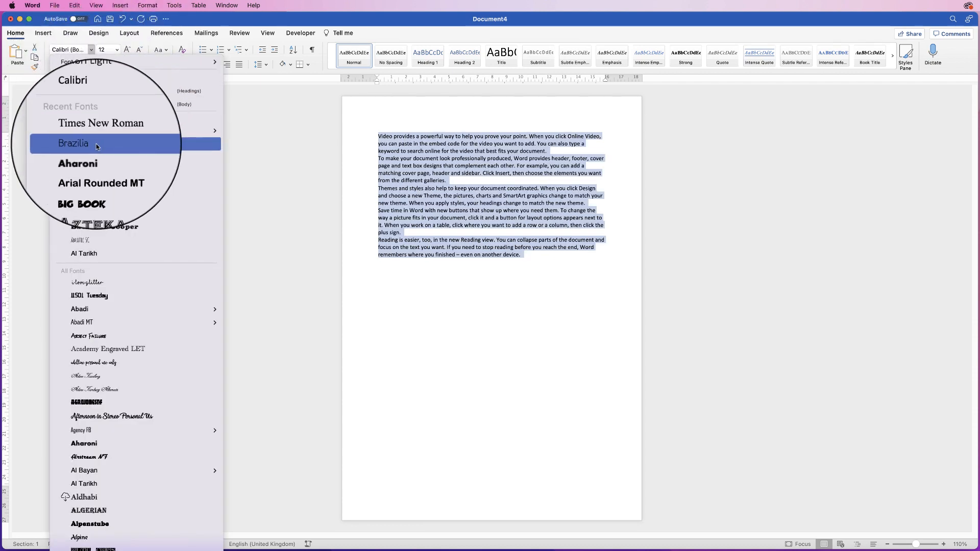
Try the Brazilia font on the text, then switch it back to Calibri.
click(73, 143)
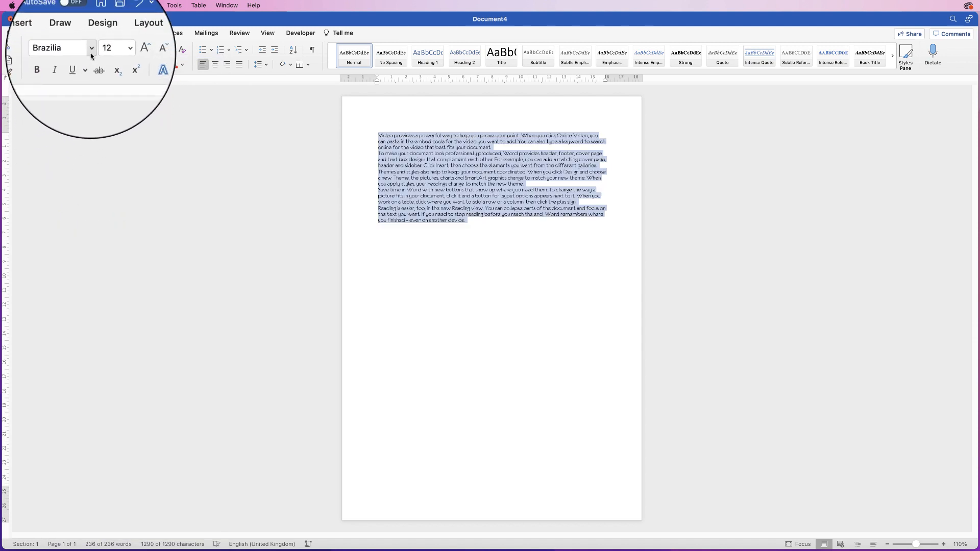
click(91, 47)
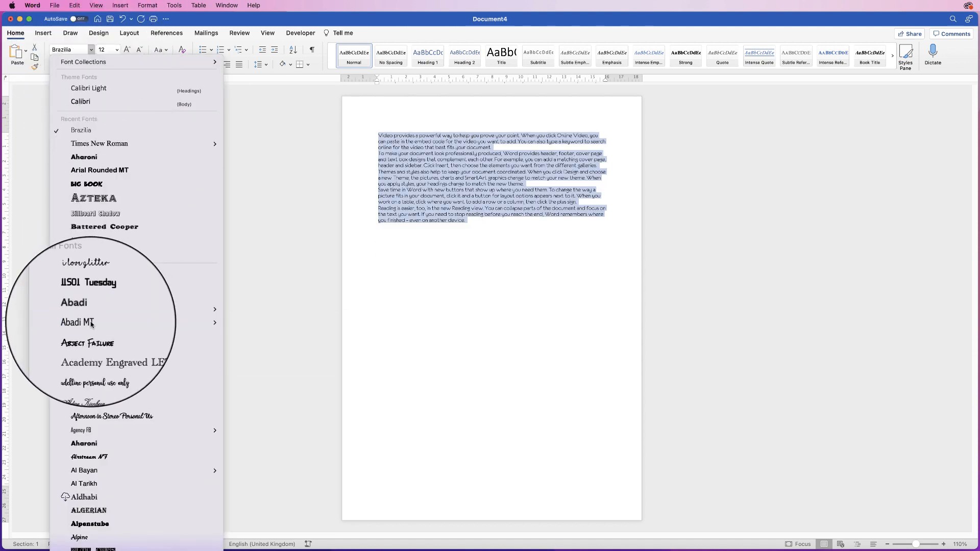
click(76, 322)
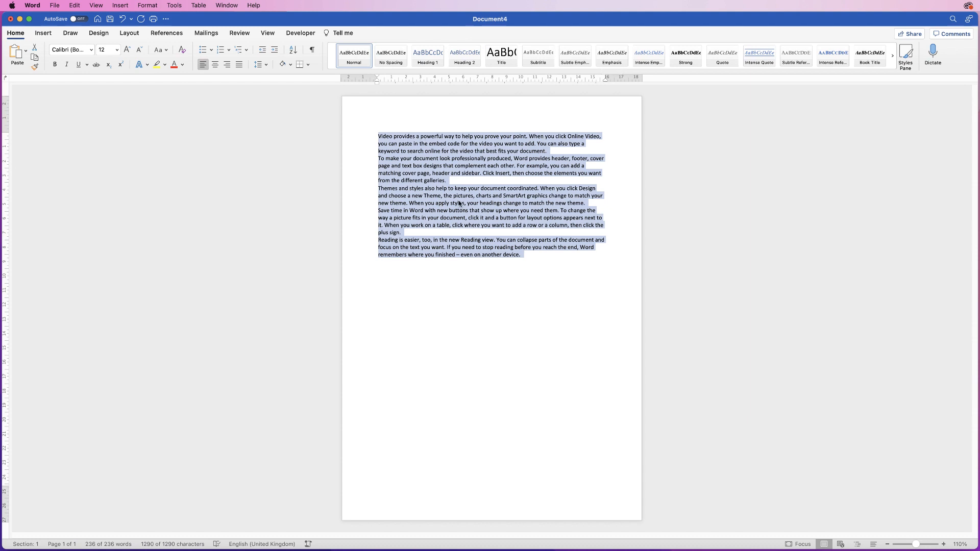
Bring up the Font dialog from the text's shortcut menu, showing Calibri Regular 12.
right_click(453, 202)
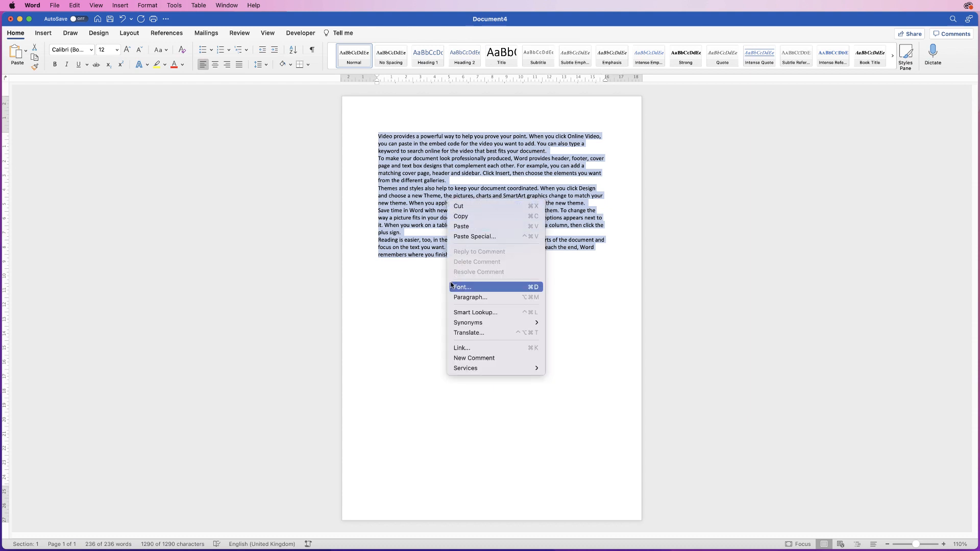
click(462, 286)
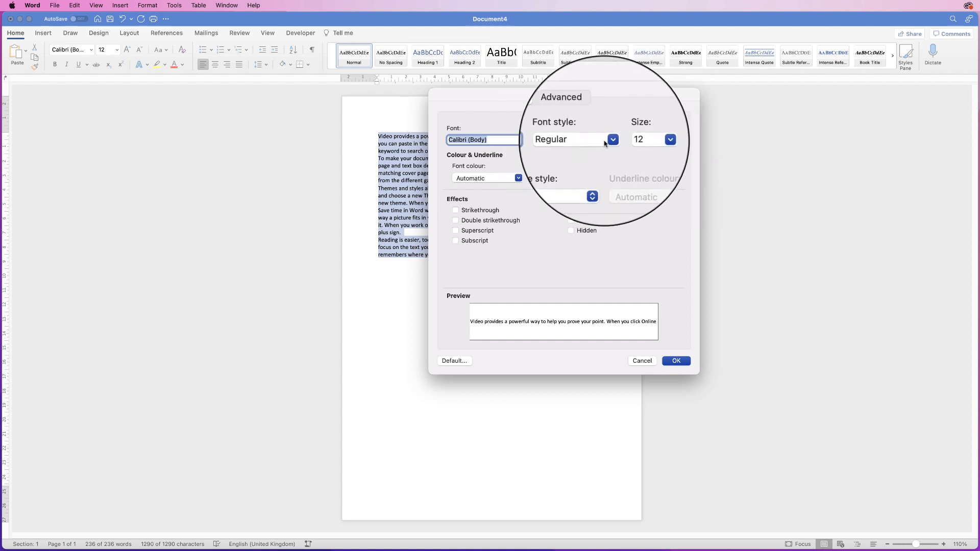
click(613, 139)
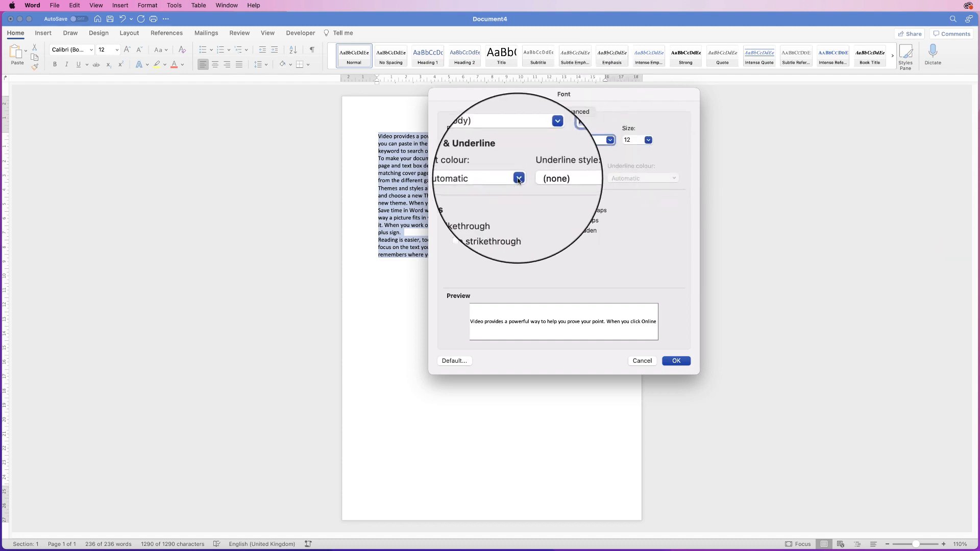
Review the font colour (kept Automatic) and underline style settings.
click(518, 177)
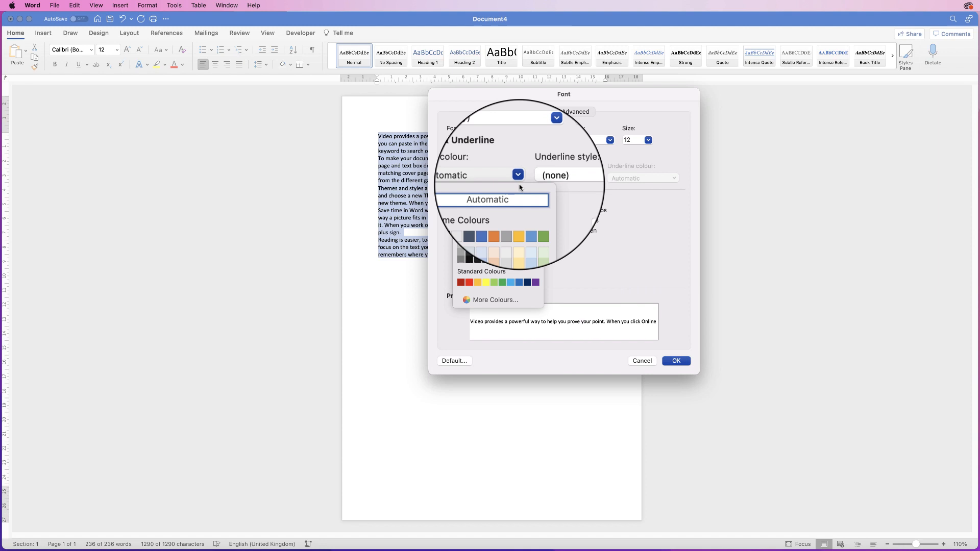
click(488, 200)
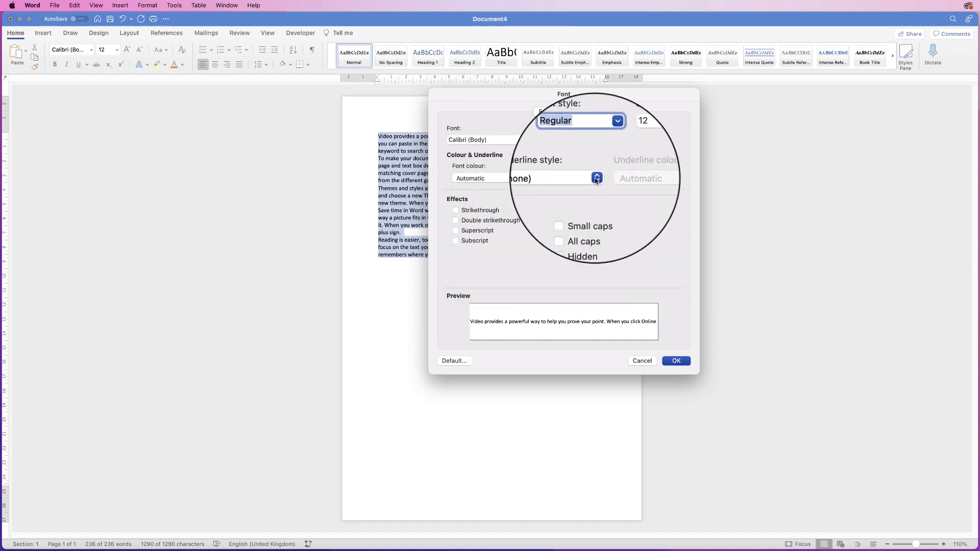
click(597, 178)
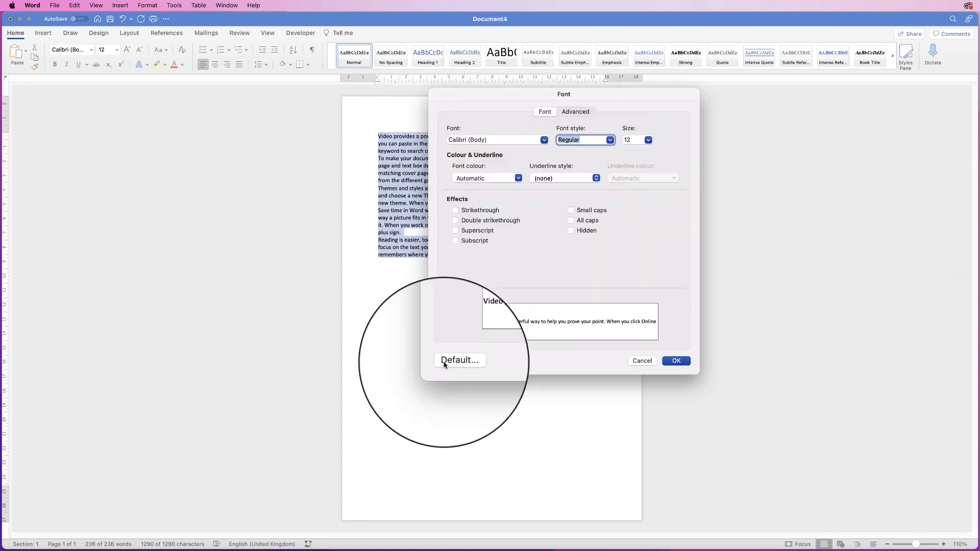
Set Calibri 12 pt as the default for all documents based on the Normal template.
click(454, 361)
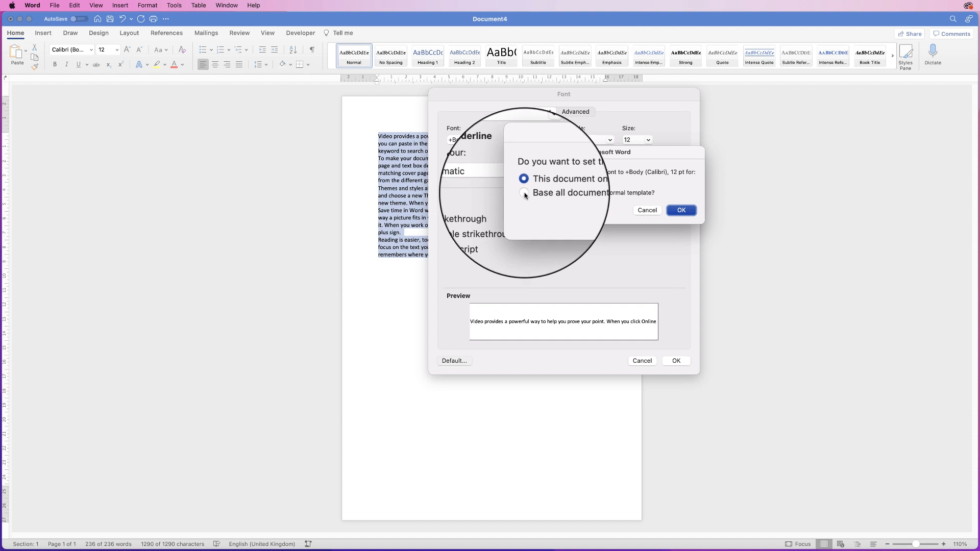
click(523, 193)
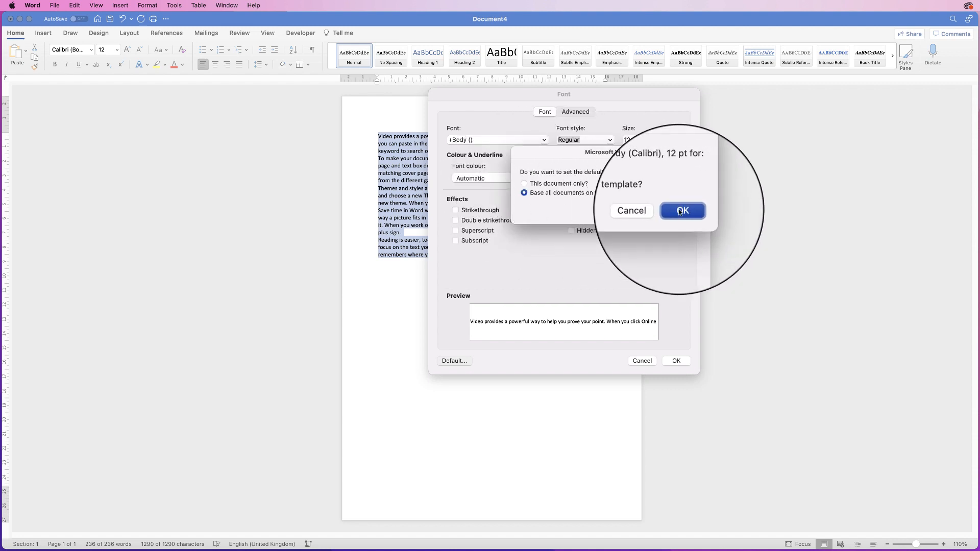
click(682, 210)
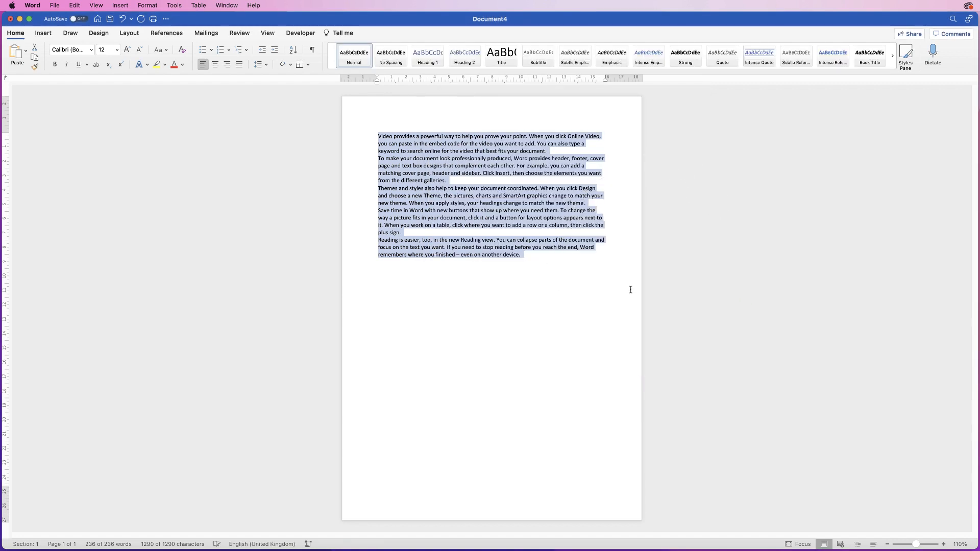
Create a new blank document and generate sample paragraphs with =rand(), appearing in Calibri 12 pt.
click(105, 49)
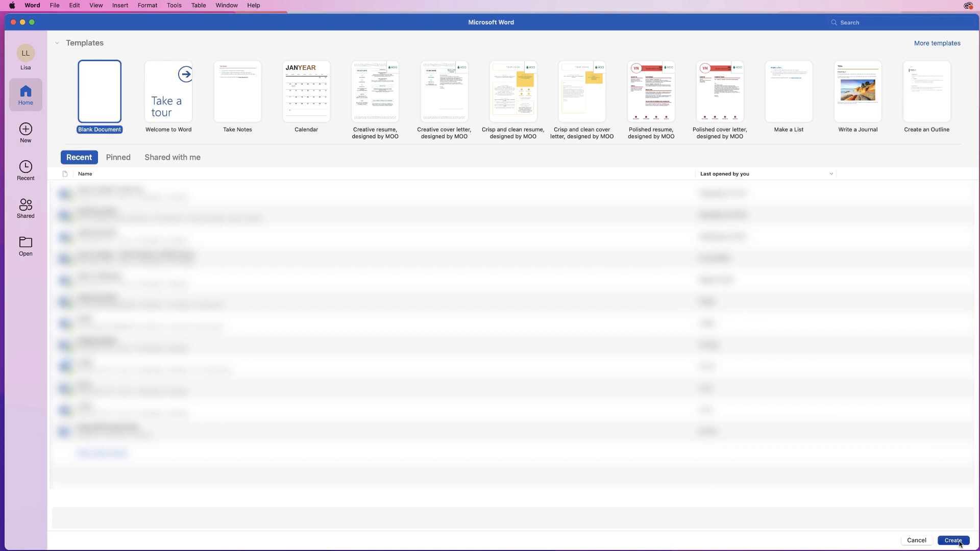
click(954, 541)
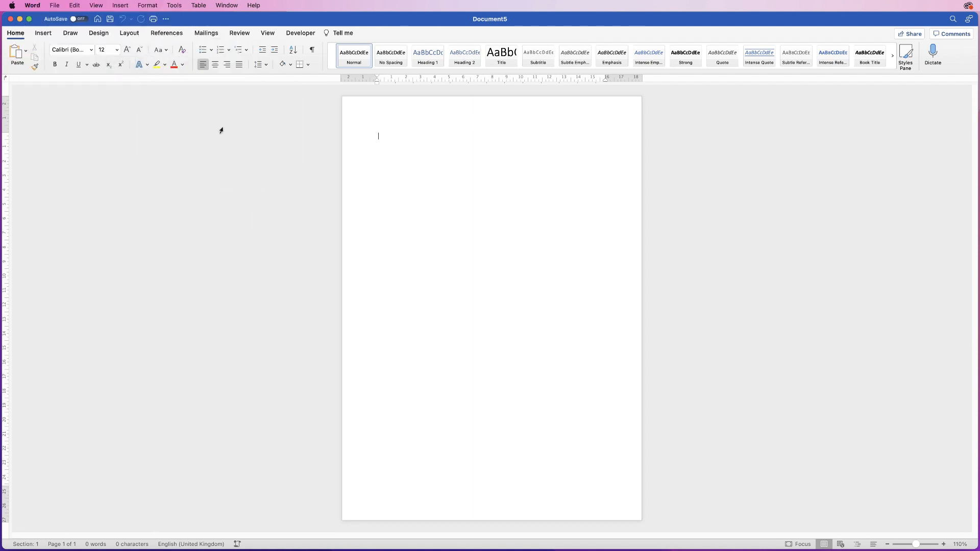
text(=rand)
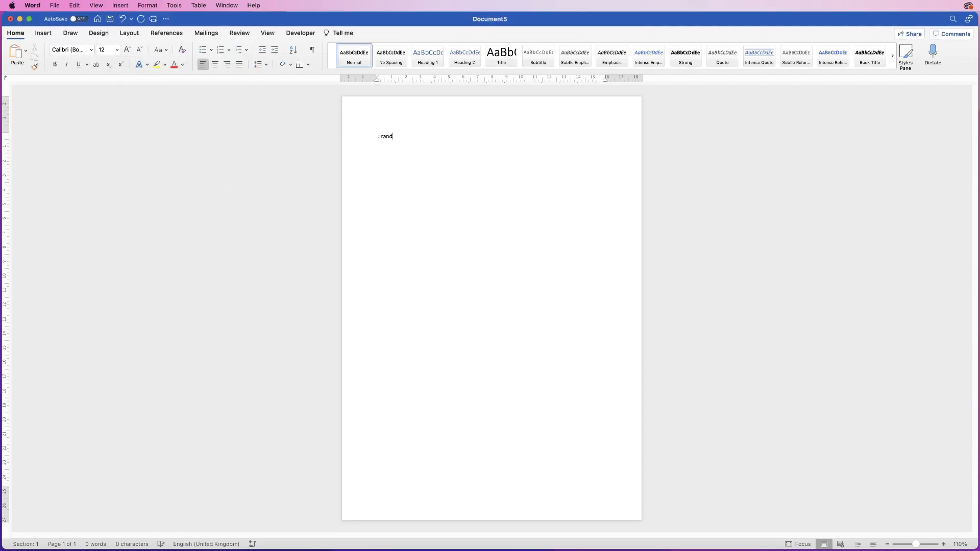
key(Enter)
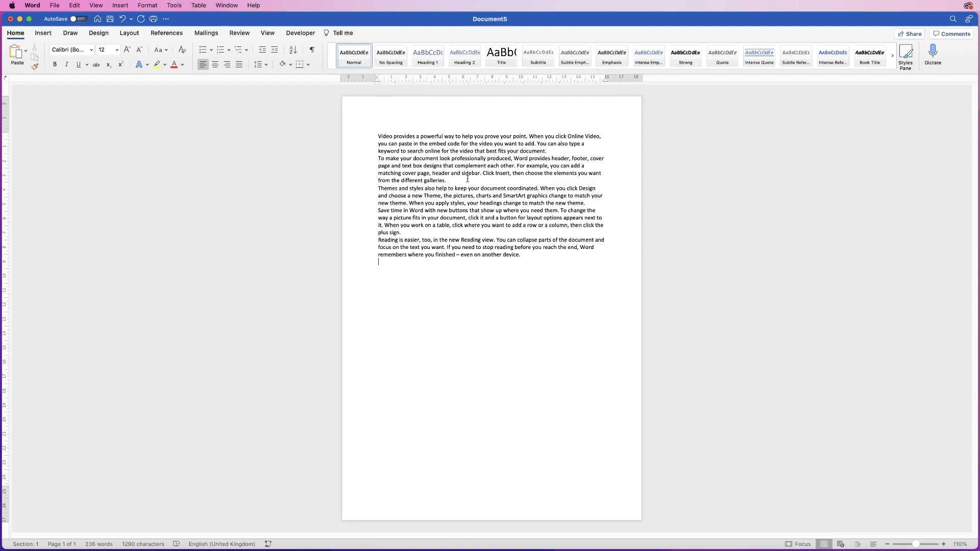